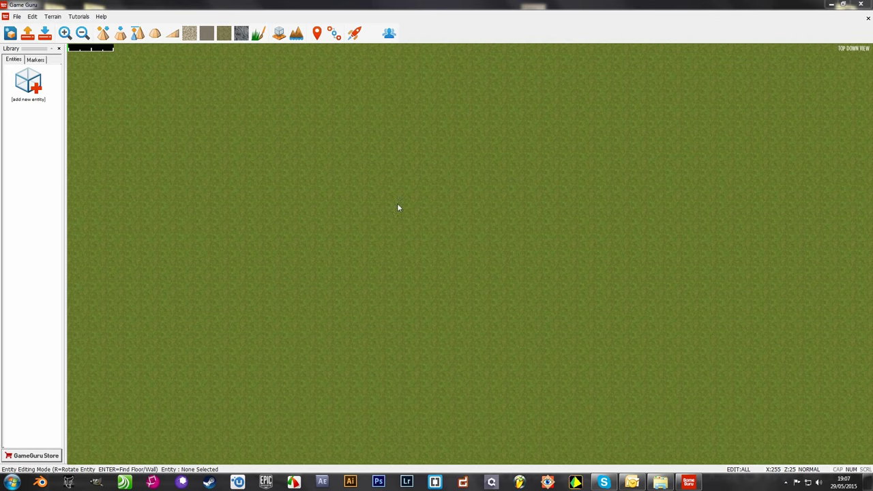
{"action": "mouse_move", "coordinate": [360, 210]}
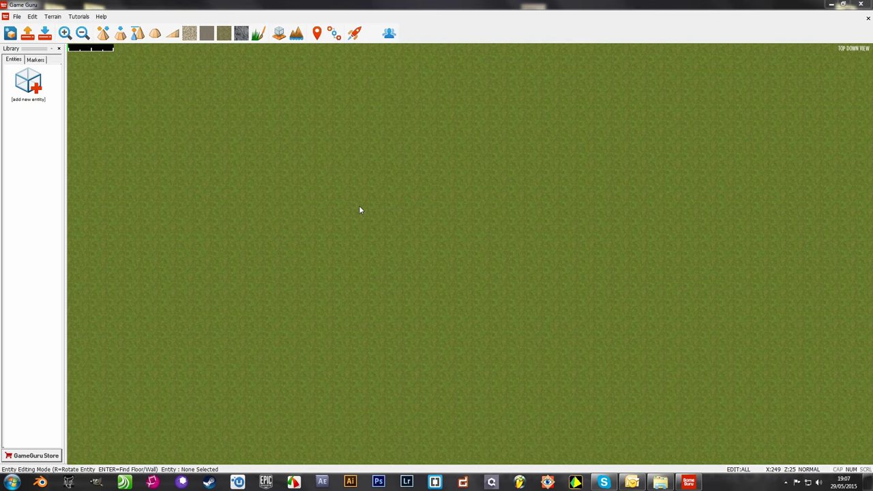
Browse the entity library to the Cartoon Assets Room house pieces
{"action": "left_click", "coordinate": [28, 82]}
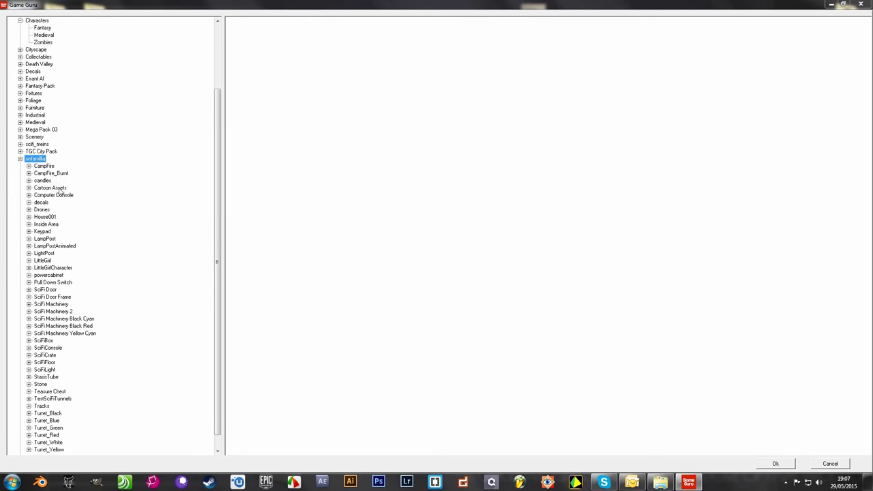
{"action": "left_click", "coordinate": [25, 188]}
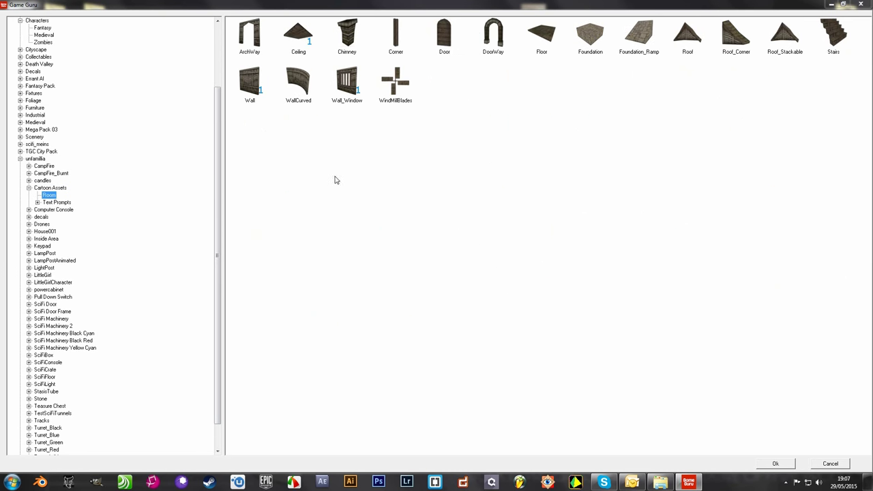
{"action": "mouse_move", "coordinate": [454, 167]}
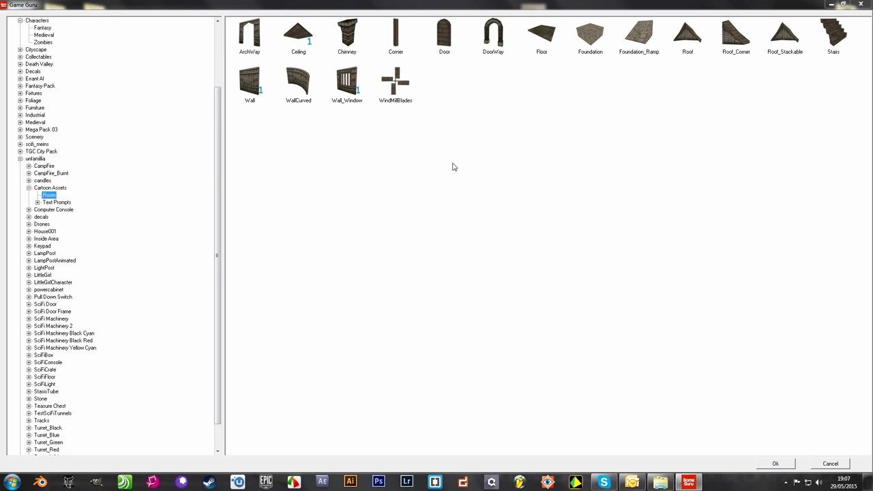
{"action": "mouse_move", "coordinate": [541, 46]}
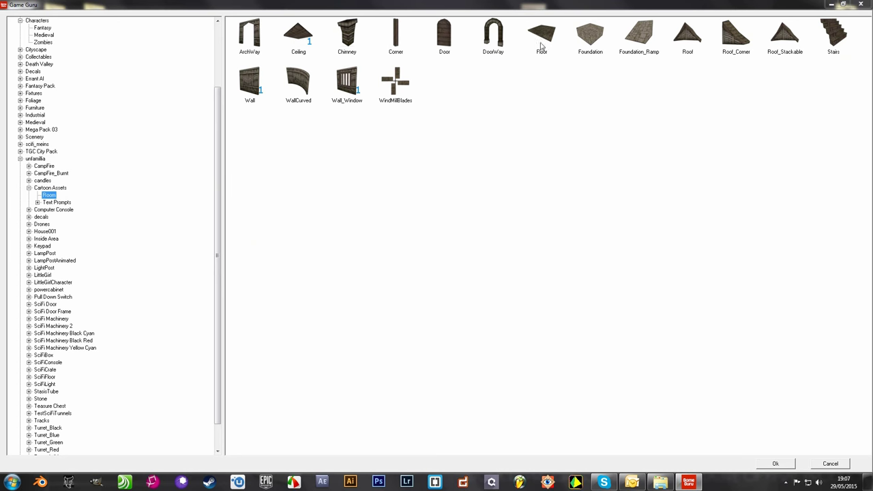
{"action": "mouse_move", "coordinate": [546, 33]}
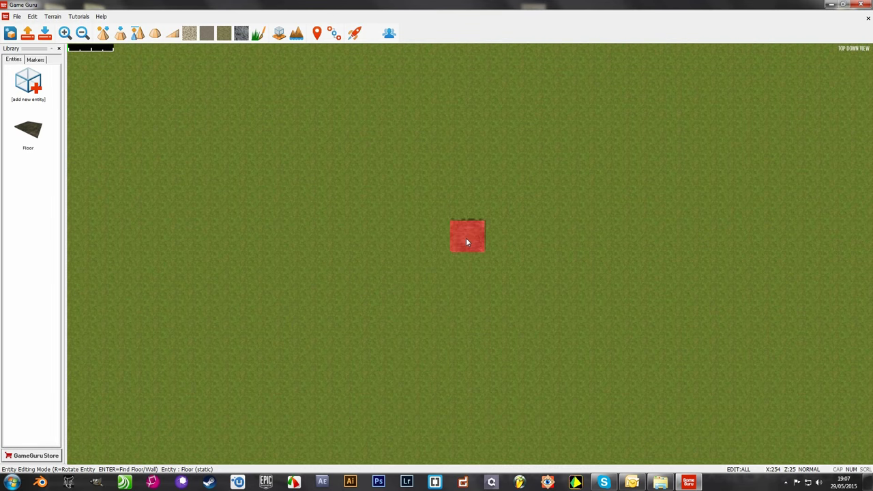
Place two floor tiles side by side near the centre of the terrain
{"action": "left_click_drag", "start_coordinate": [467, 235], "coordinate": [481, 244]}
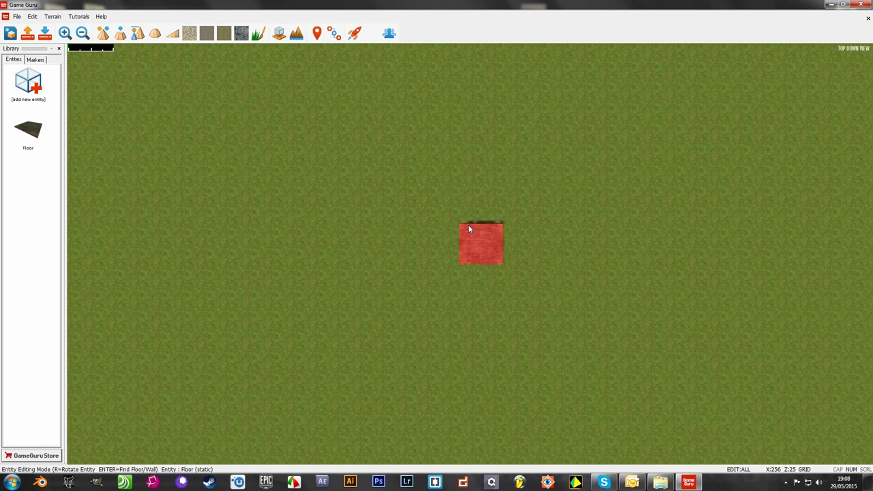
{"action": "left_click_drag", "start_coordinate": [481, 242], "coordinate": [458, 263]}
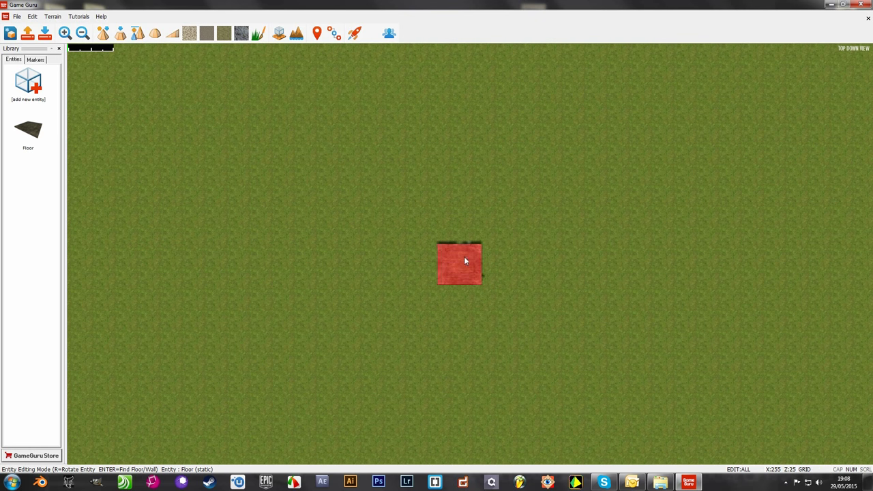
{"action": "left_click_drag", "start_coordinate": [460, 262], "coordinate": [436, 222]}
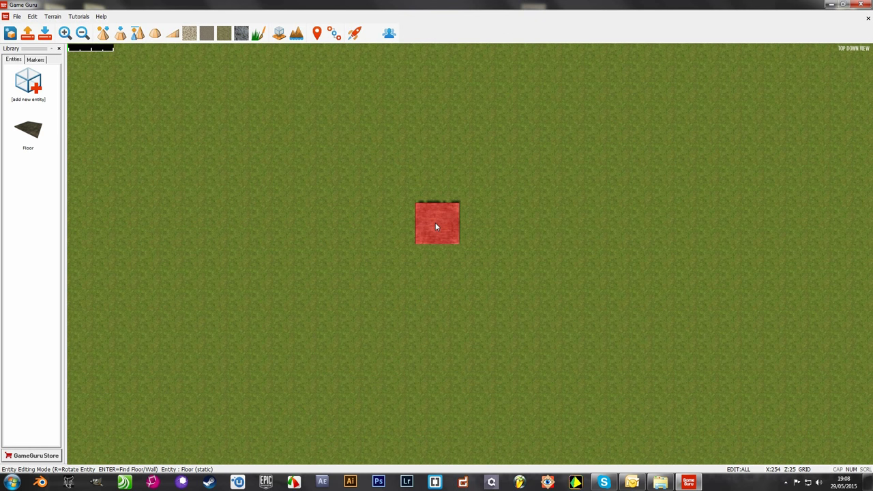
{"action": "mouse_move", "coordinate": [447, 235]}
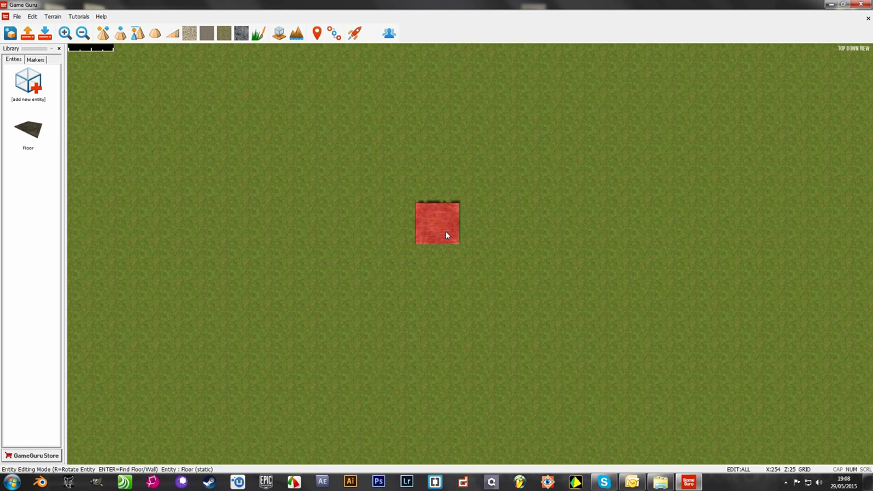
{"action": "left_click_drag", "start_coordinate": [446, 235], "coordinate": [442, 265]}
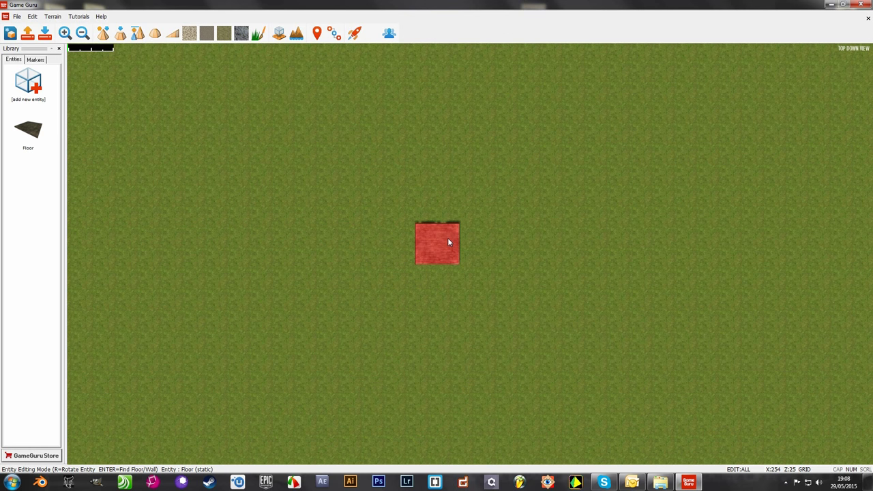
{"action": "left_click", "coordinate": [481, 243]}
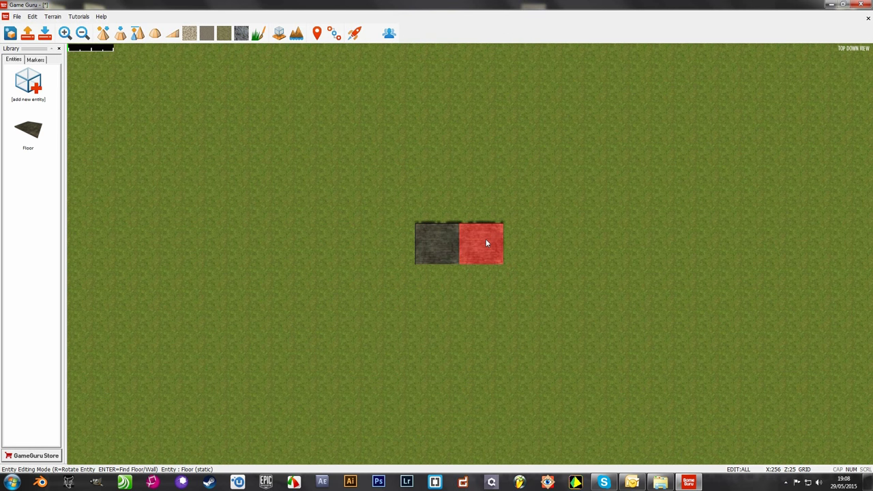
{"action": "left_click_drag", "start_coordinate": [487, 243], "coordinate": [449, 286]}
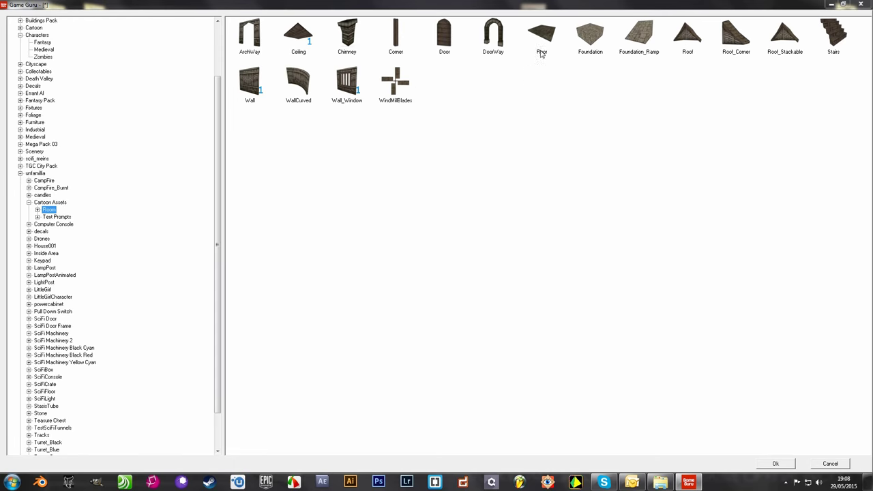
Add a wall piece and align it along the floor's right edge
{"action": "left_click", "coordinate": [775, 464]}
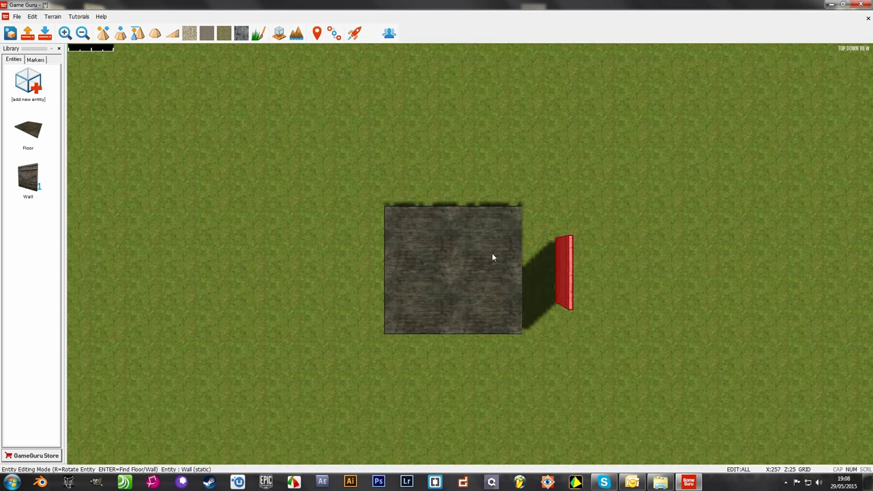
{"action": "left_click_drag", "start_coordinate": [565, 273], "coordinate": [528, 235]}
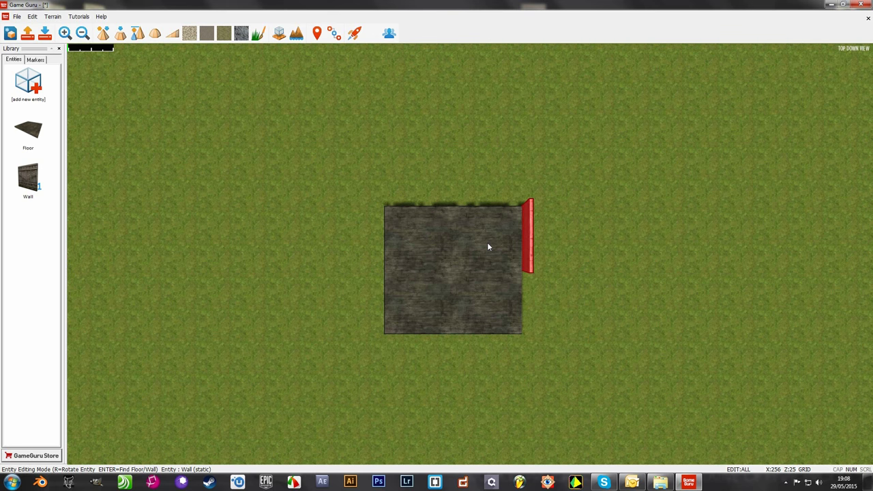
{"action": "left_click_drag", "start_coordinate": [529, 236], "coordinate": [563, 235]}
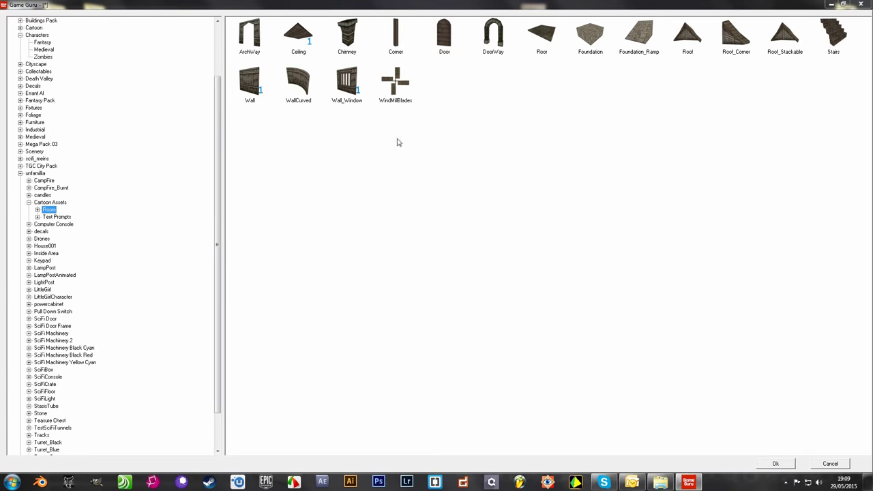
Add the window wall piece and rotate it into position
{"action": "left_click", "coordinate": [775, 464]}
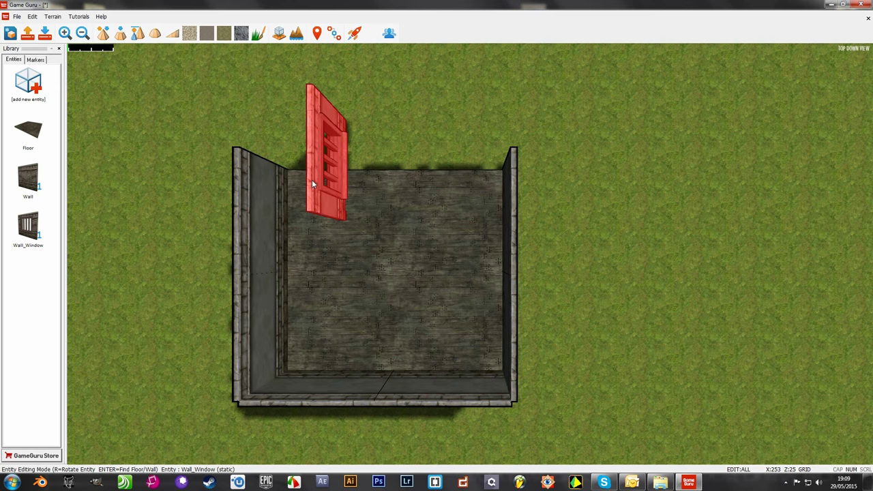
{"action": "key", "text": "r"}
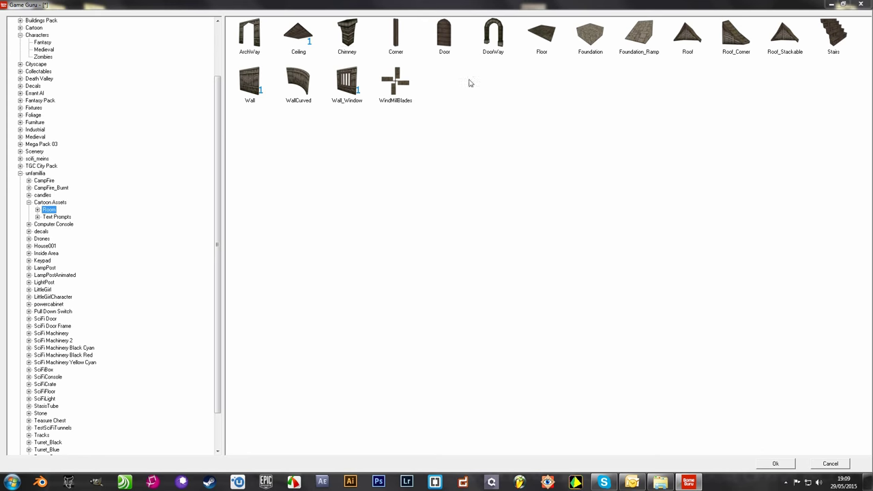
Set the arched doorway into the top wall and move the door into it
{"action": "left_click", "coordinate": [775, 464]}
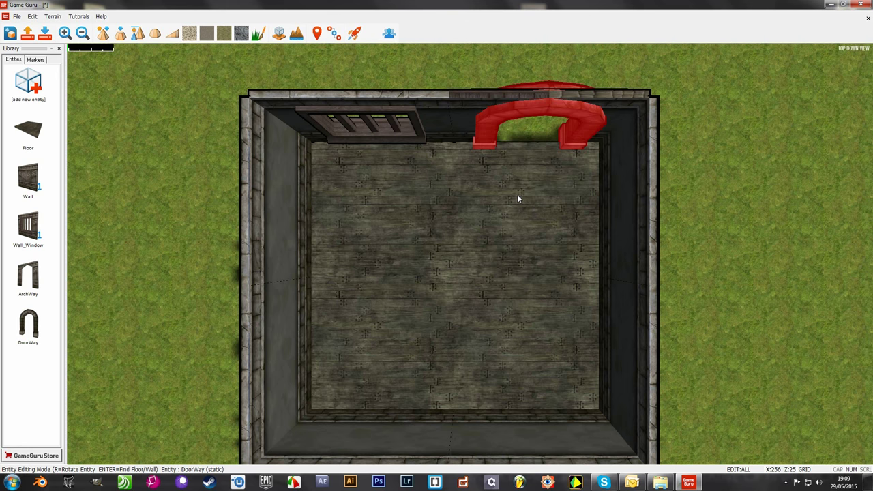
{"action": "left_click", "coordinate": [28, 82]}
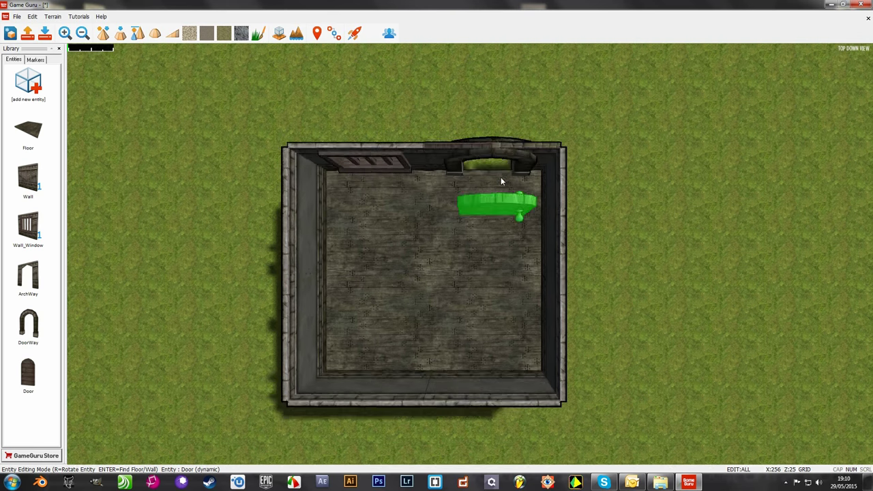
{"action": "left_click_drag", "start_coordinate": [498, 204], "coordinate": [498, 96]}
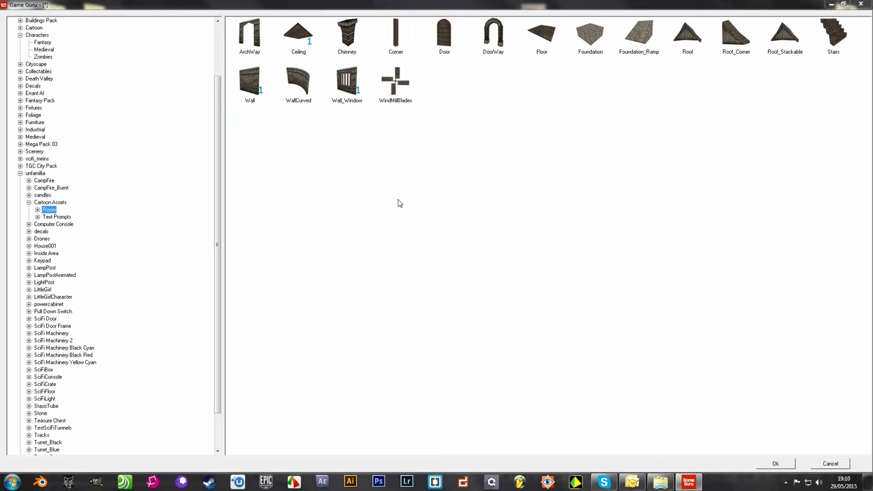
{"action": "mouse_move", "coordinate": [313, 95]}
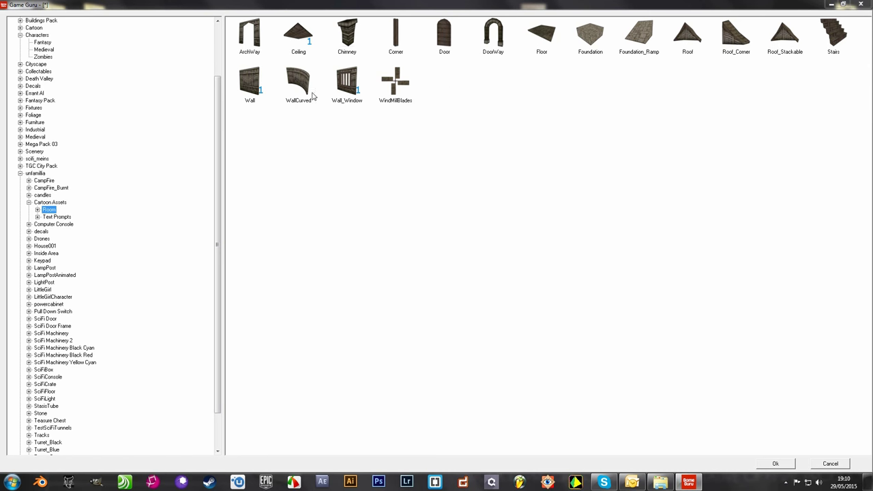
{"action": "mouse_move", "coordinate": [707, 36]}
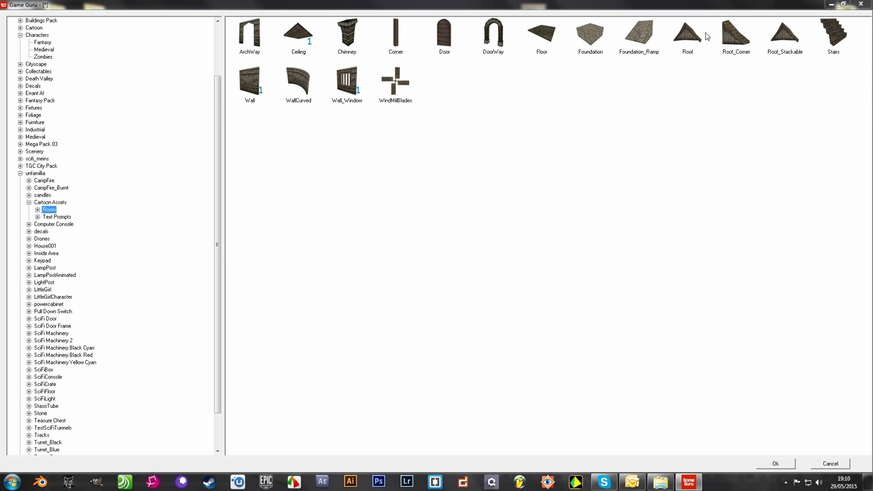
{"action": "mouse_move", "coordinate": [543, 36]}
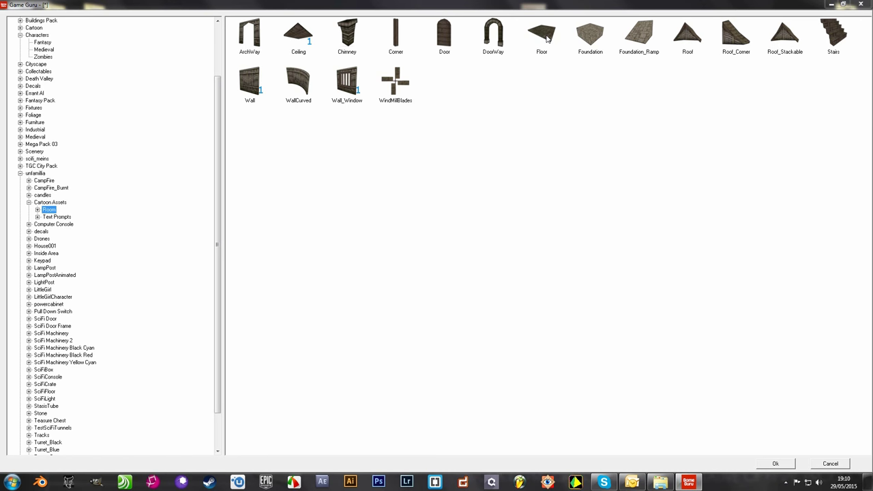
Add ceiling pieces covering the top of the house
{"action": "left_click", "coordinate": [775, 464]}
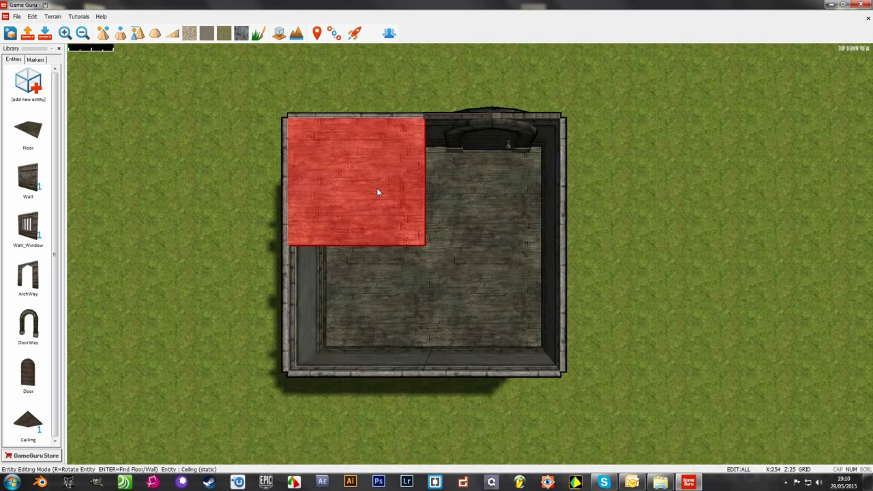
{"action": "mouse_move", "coordinate": [372, 227]}
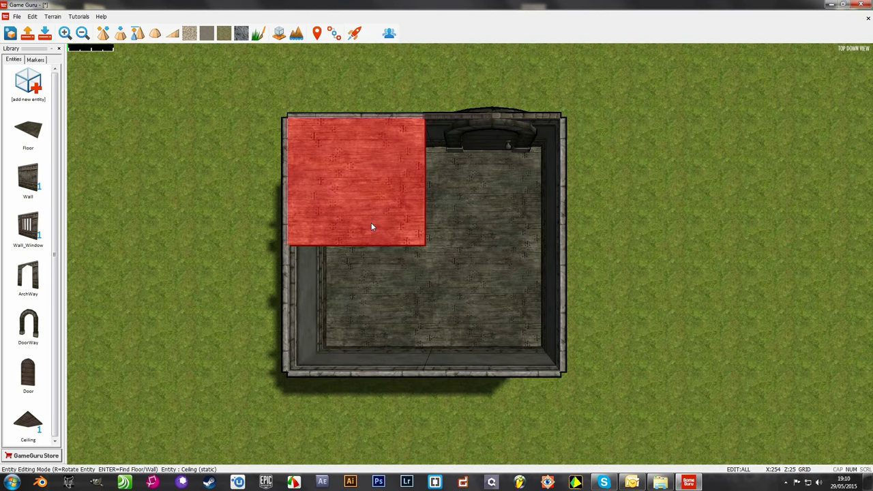
{"action": "mouse_move", "coordinate": [369, 202]}
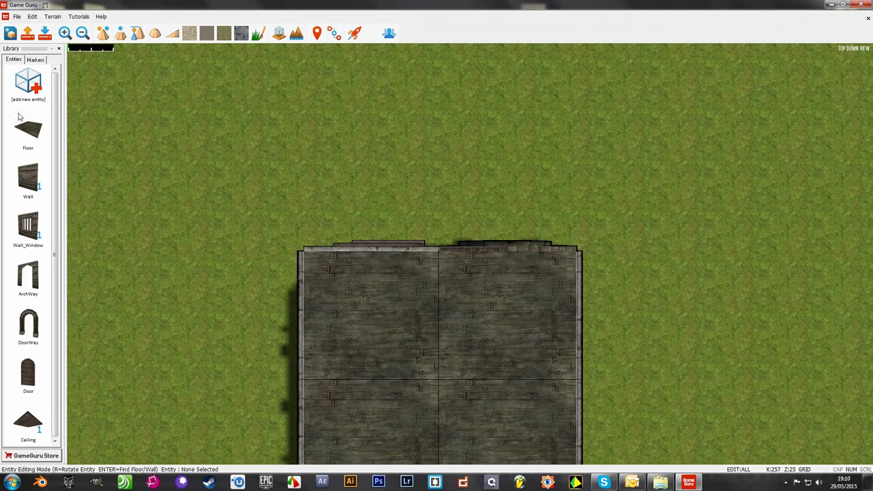
{"action": "left_click", "coordinate": [28, 81]}
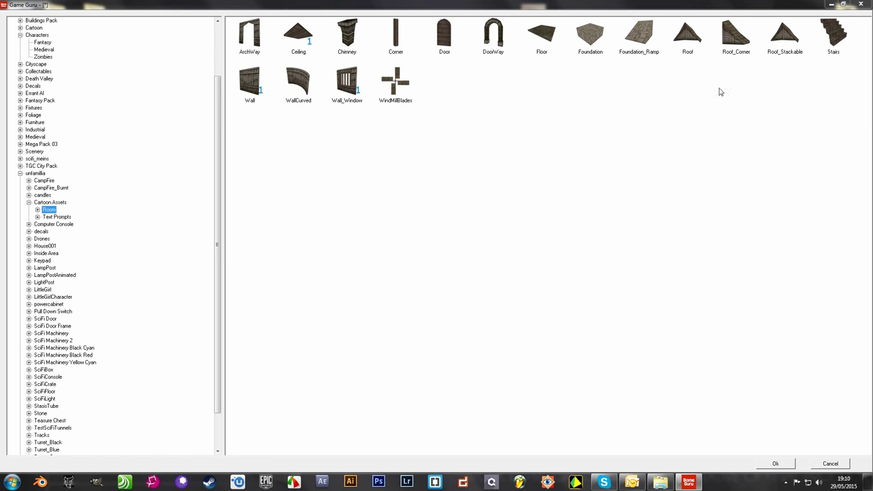
Add the shingled roof piece over the house
{"action": "left_click", "coordinate": [775, 463]}
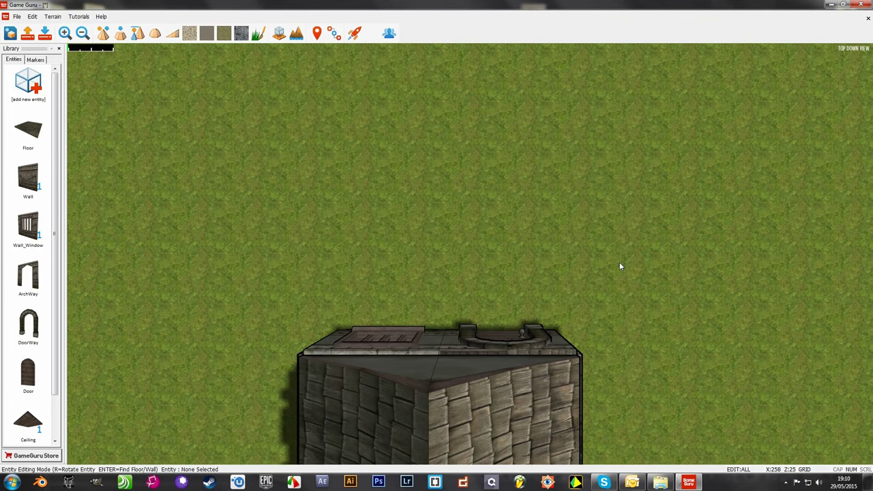
{"action": "left_click", "coordinate": [28, 82]}
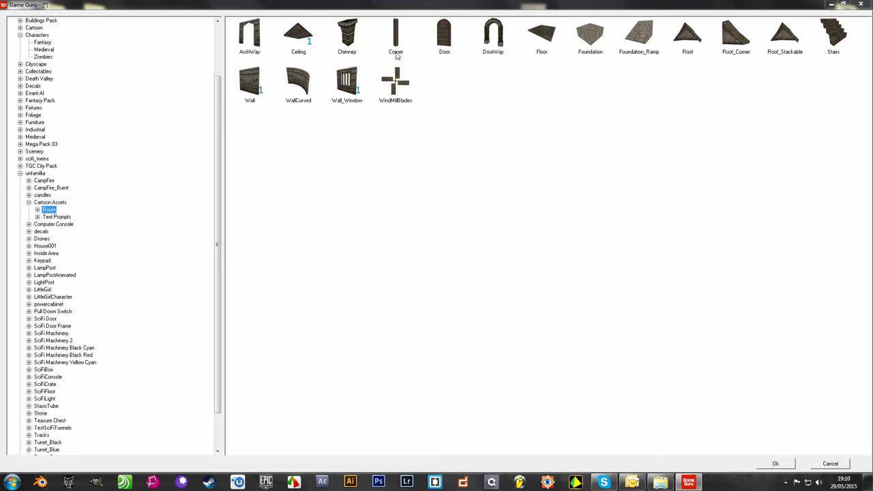
Add the chimney and seat it on top of the roof
{"action": "left_click", "coordinate": [776, 464]}
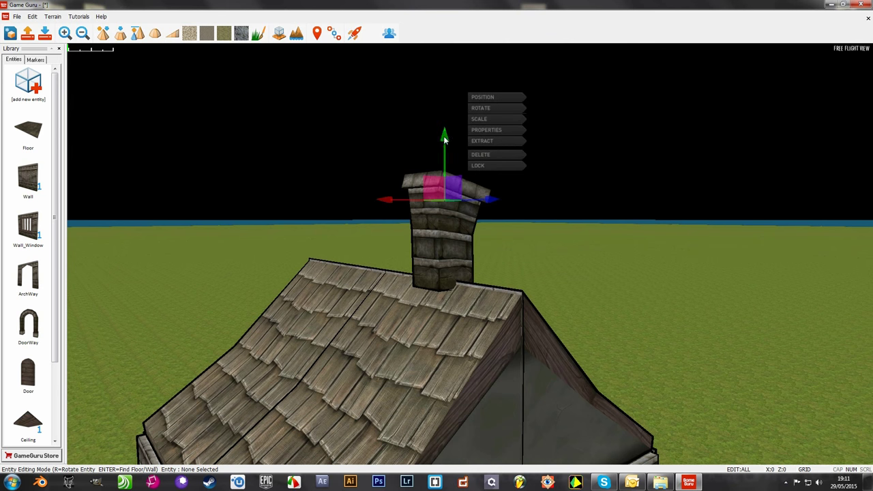
{"action": "left_click_drag", "start_coordinate": [443, 136], "coordinate": [444, 167]}
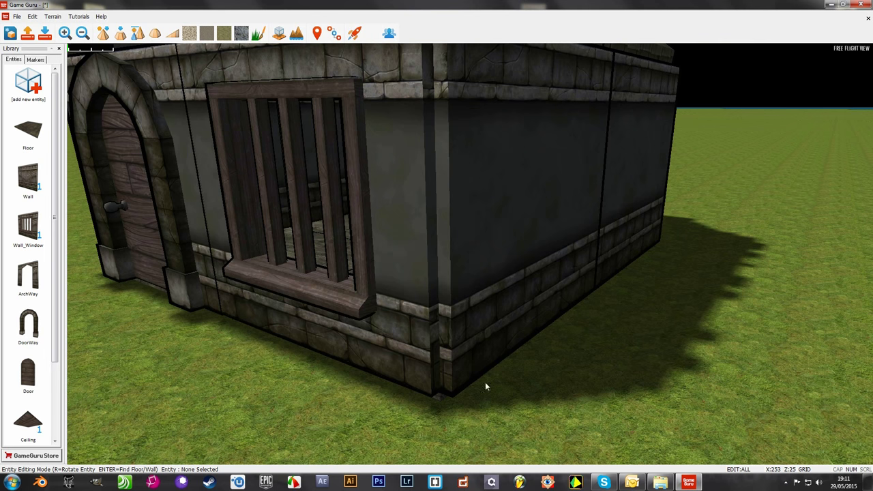
{"action": "mouse_move", "coordinate": [430, 397]}
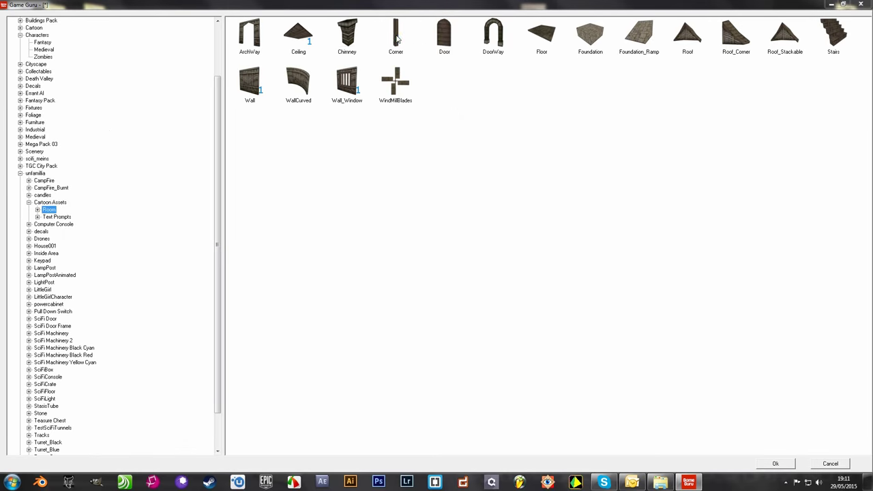
Place a Player Start marker on the grass in front of the house
{"action": "left_click", "coordinate": [776, 464]}
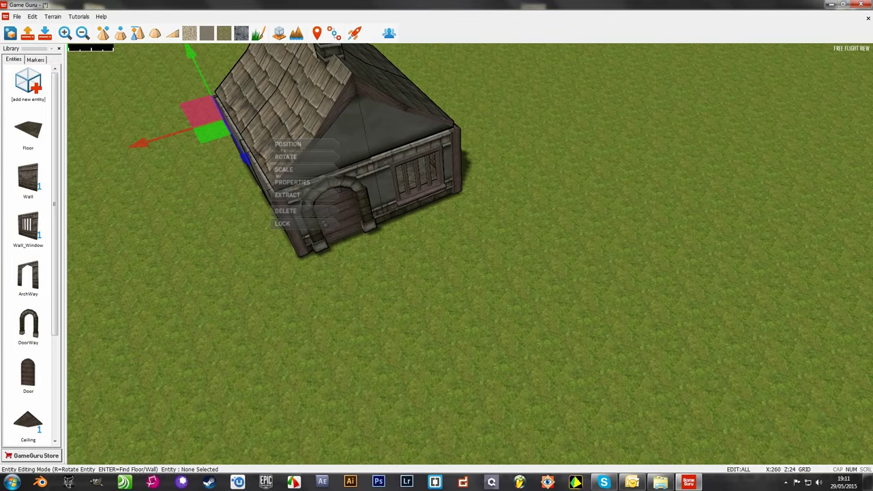
{"action": "left_click", "coordinate": [35, 60]}
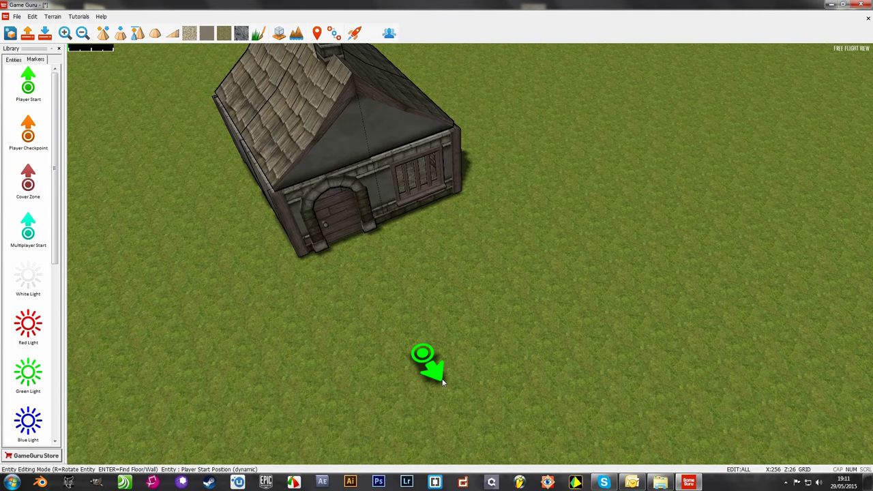